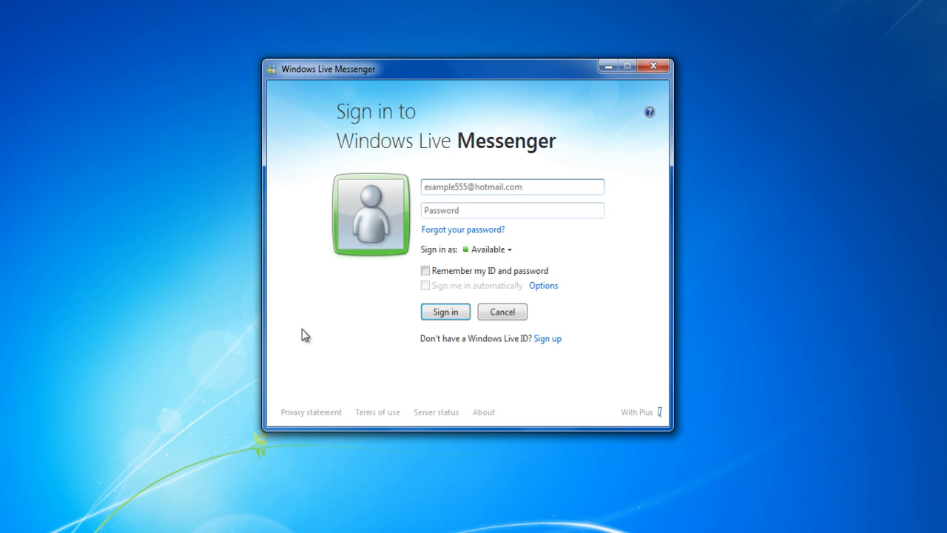
Enter the Windows Live ID e-mail address in the sign-in form.
click(512, 187)
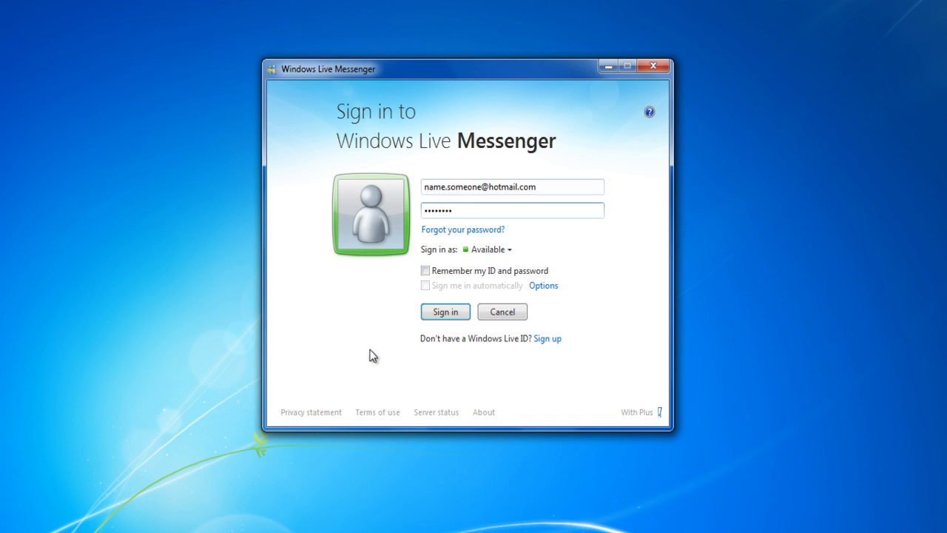
mouse_move(461, 314)
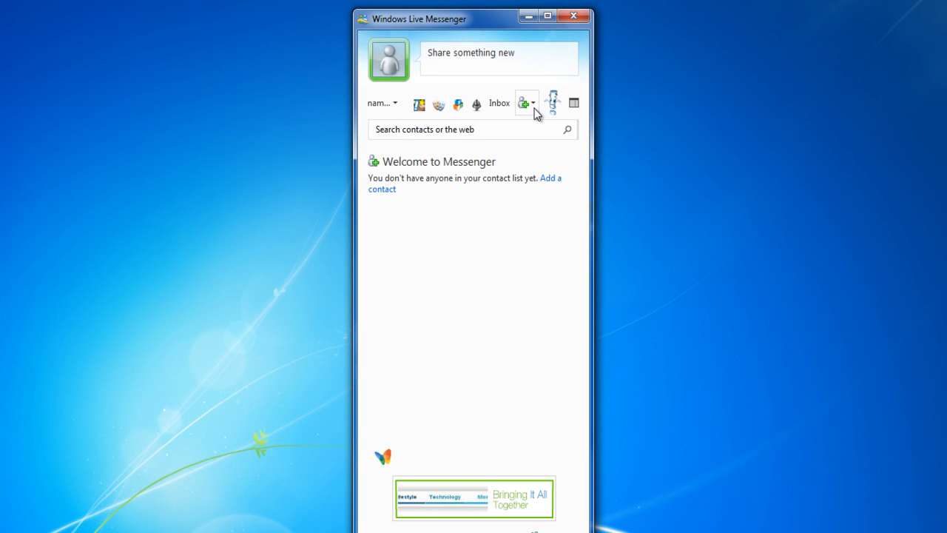
Add a friend by e-mail address so they appear in the Offline group.
click(523, 103)
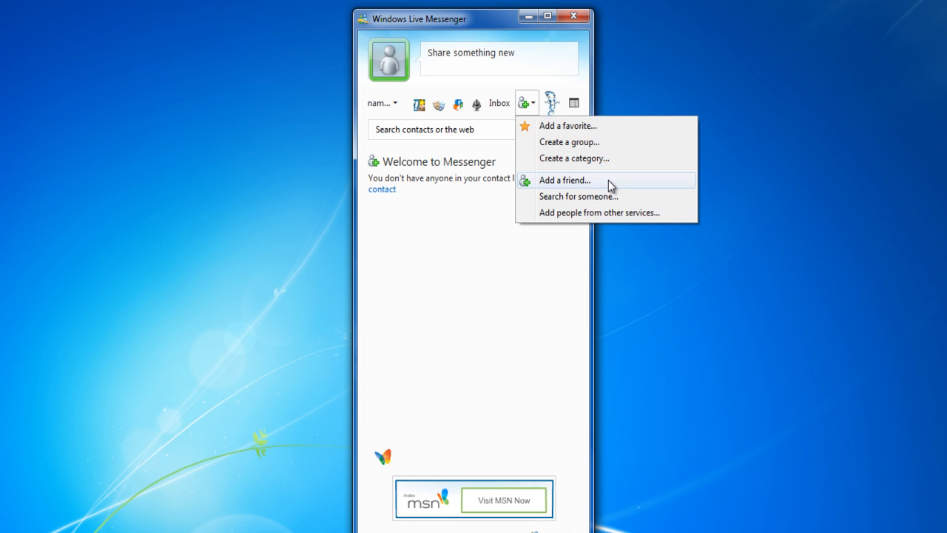
click(565, 181)
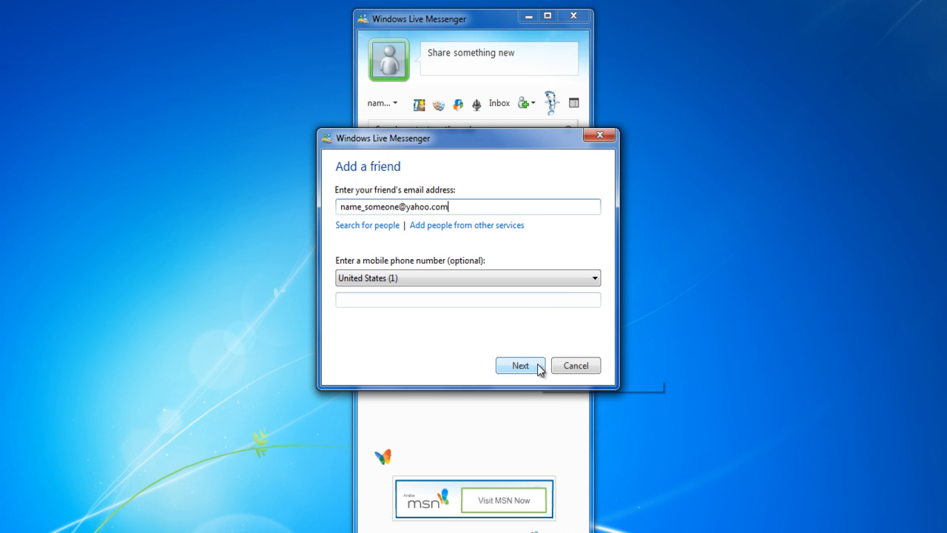
mouse_move(520, 364)
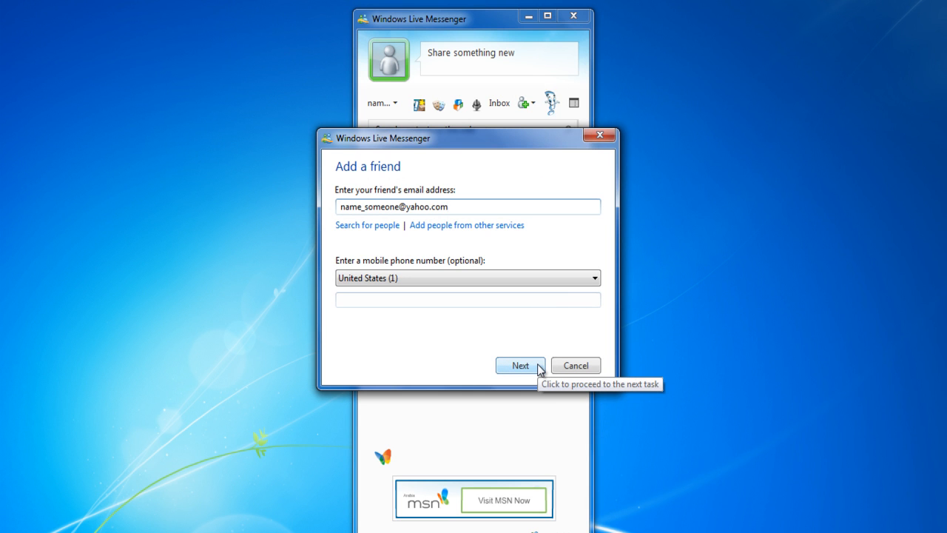
click(521, 363)
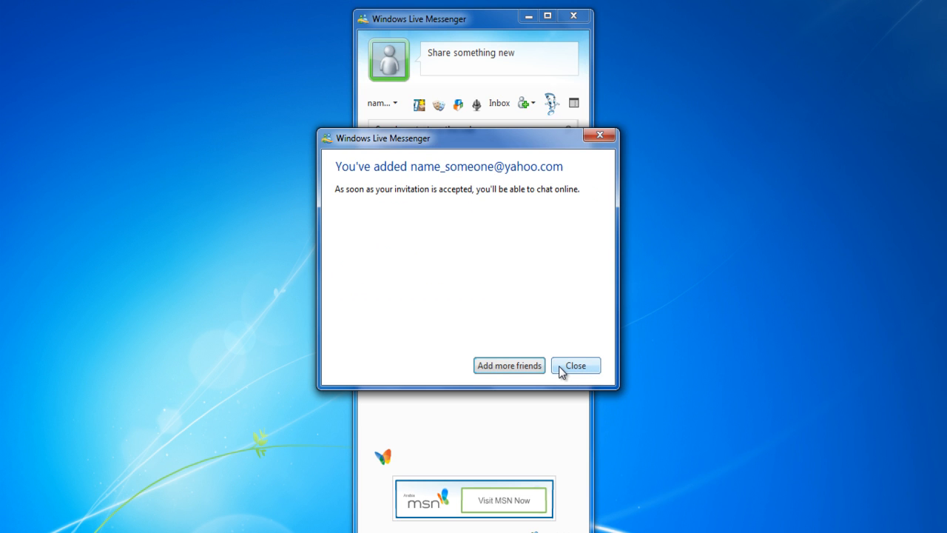
mouse_move(576, 364)
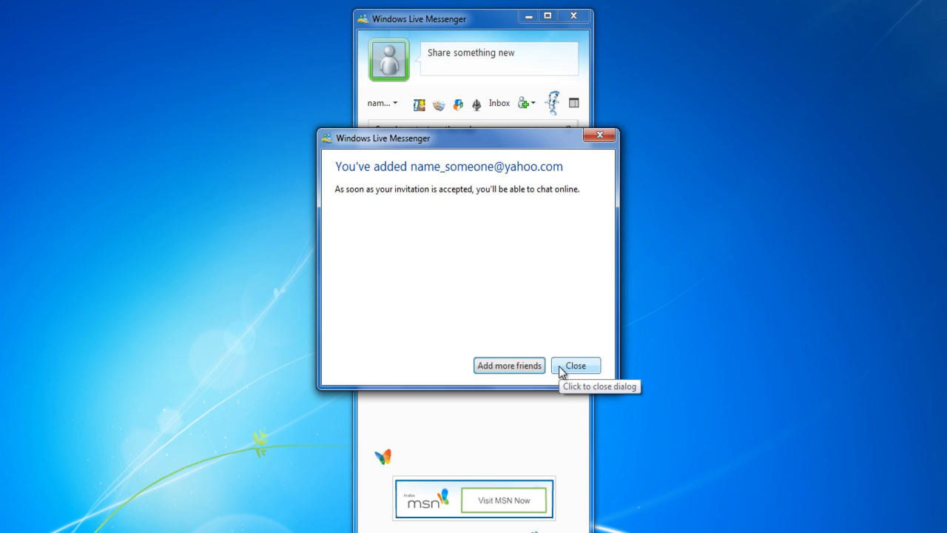
click(575, 364)
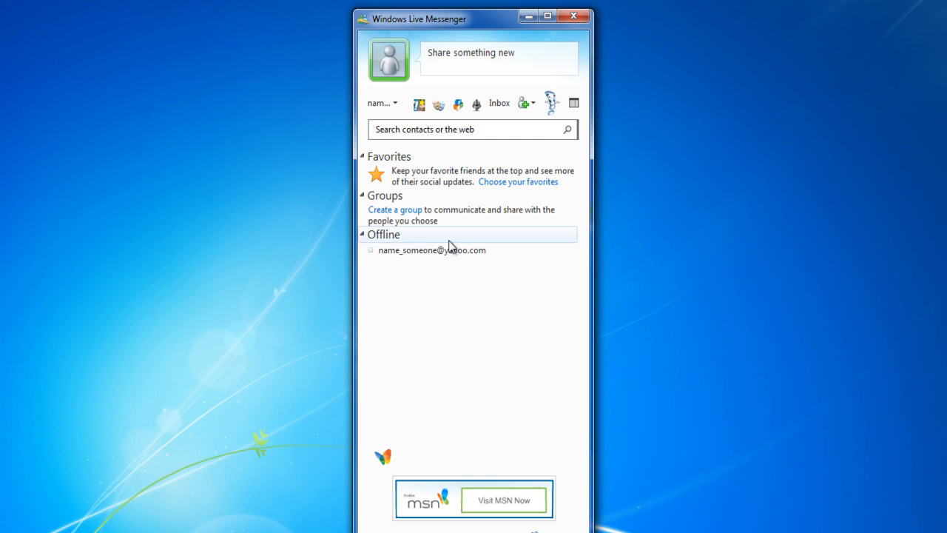
Start a conversation with the new contact and send the Hello! emotion sound.
double_click(432, 248)
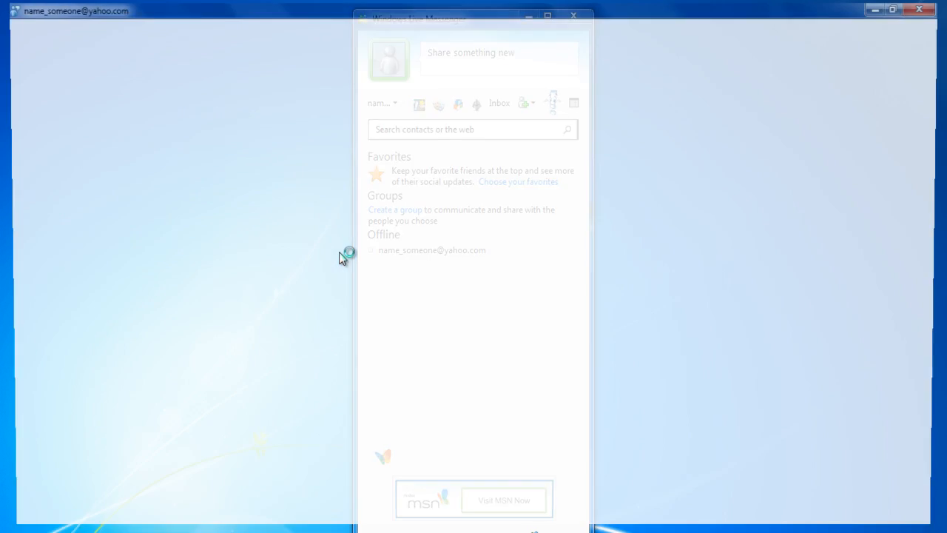
double_click(432, 248)
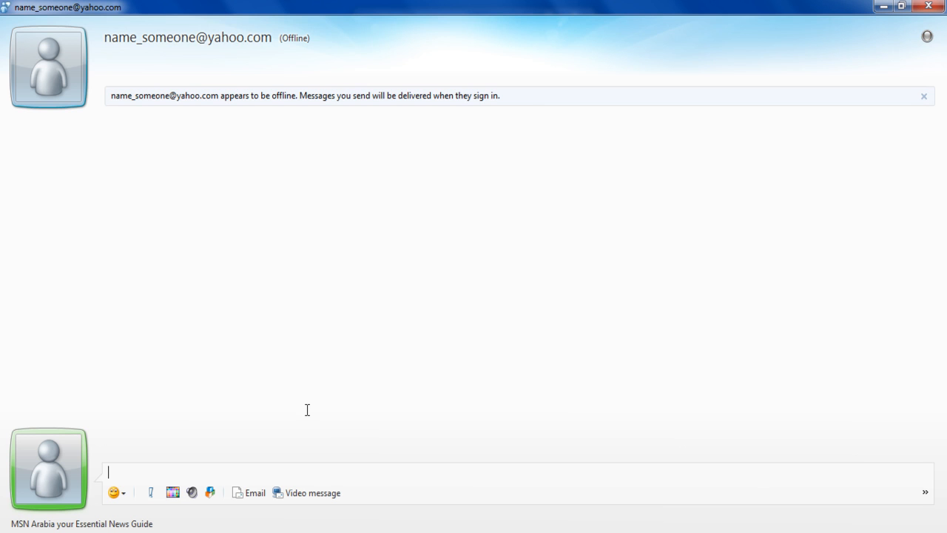
mouse_move(293, 410)
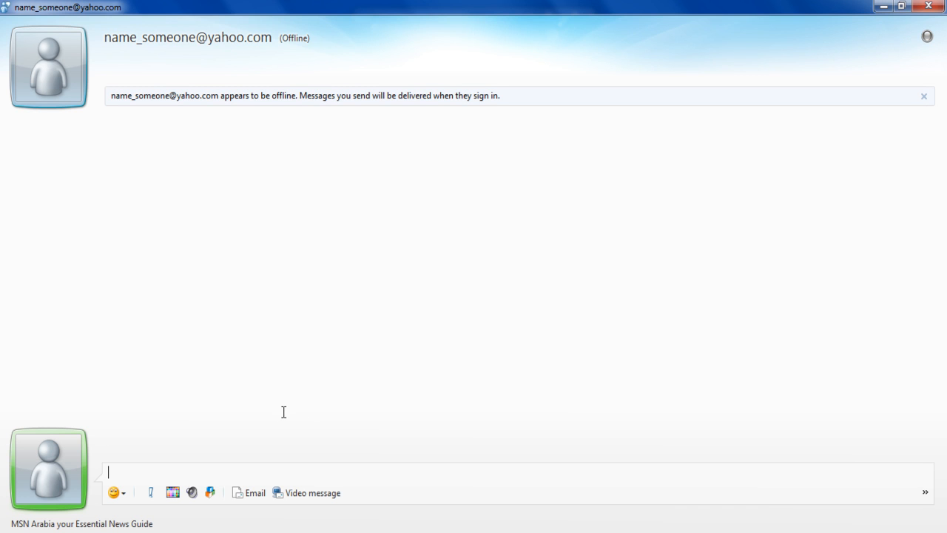
mouse_move(192, 491)
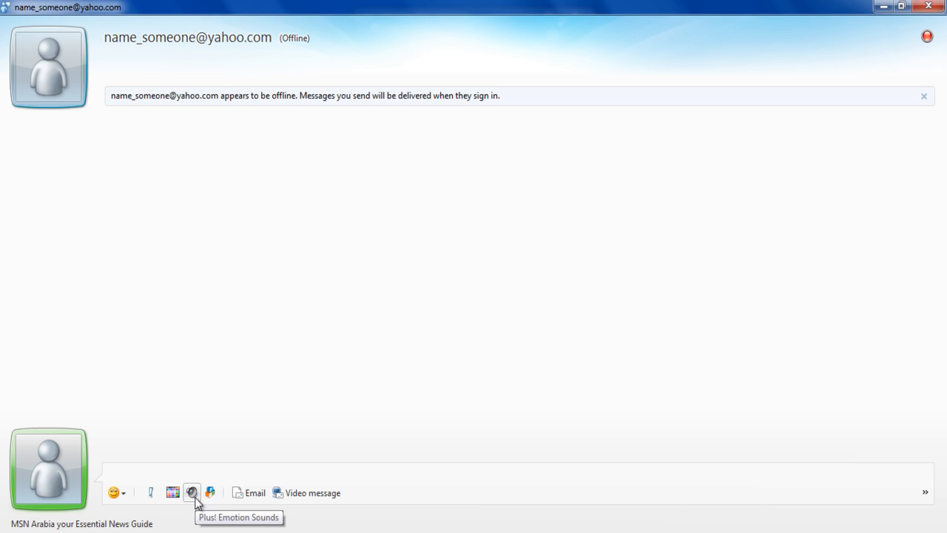
click(193, 492)
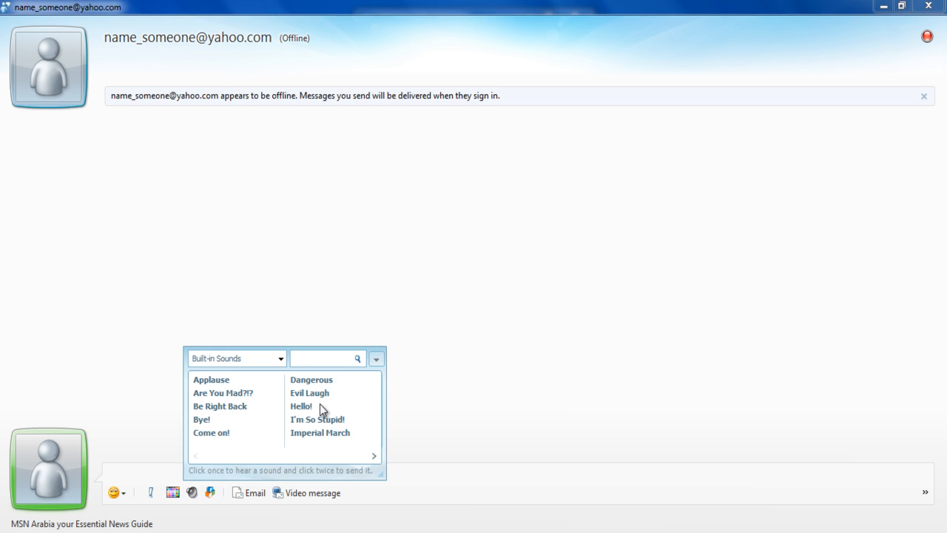
double_click(301, 405)
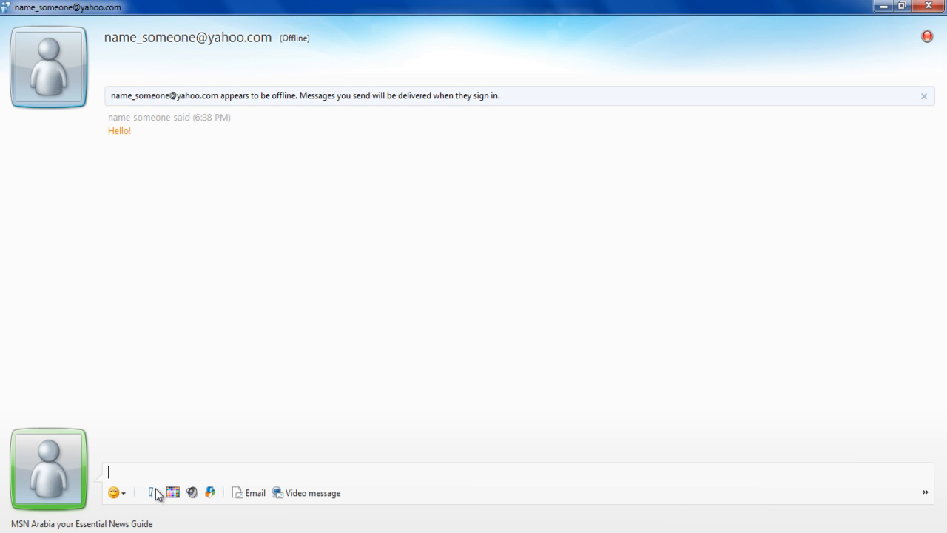
Send the tuna-fish slap quick text from the Plus! conversation menu.
click(151, 492)
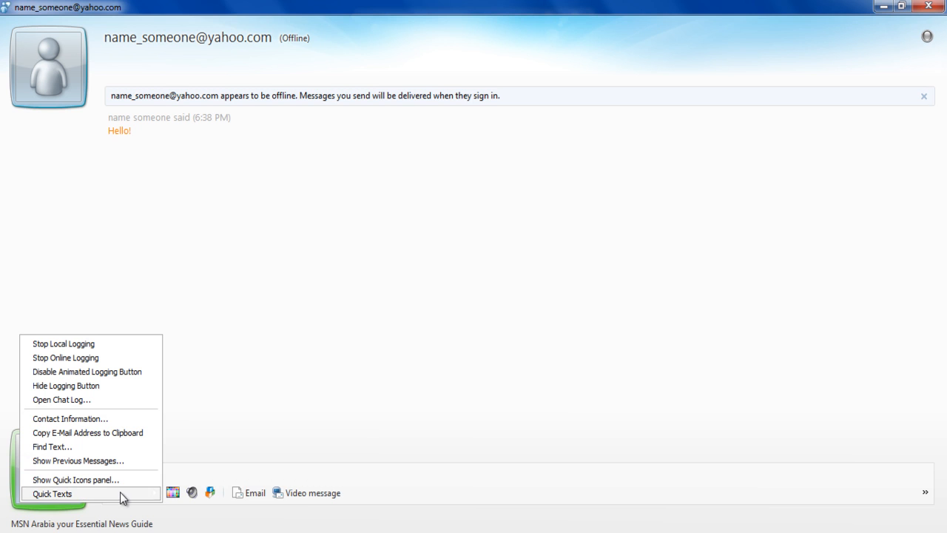
click(53, 494)
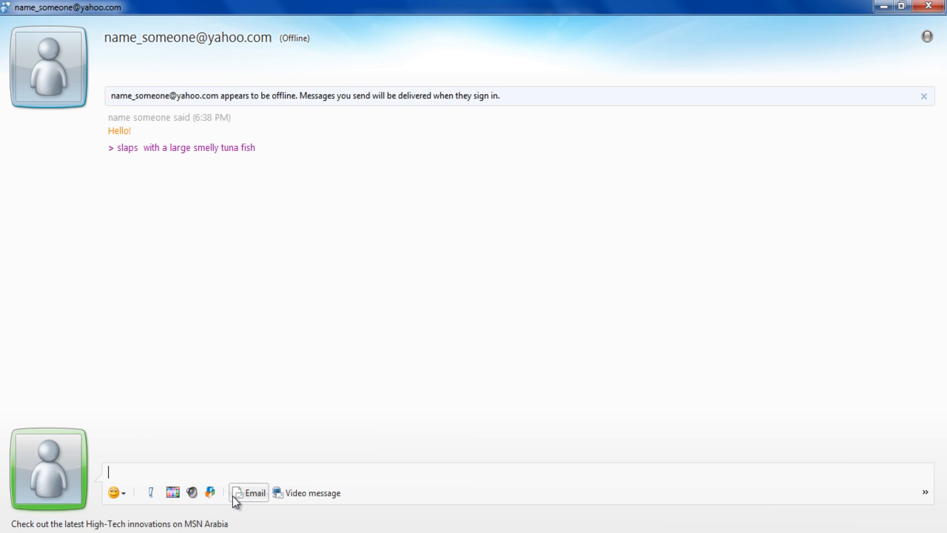
mouse_move(276, 409)
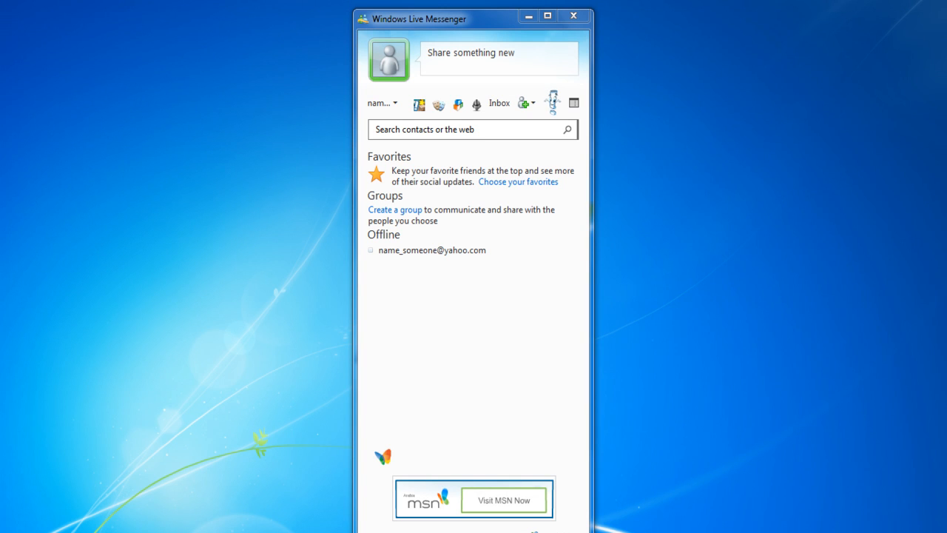
mouse_move(417, 305)
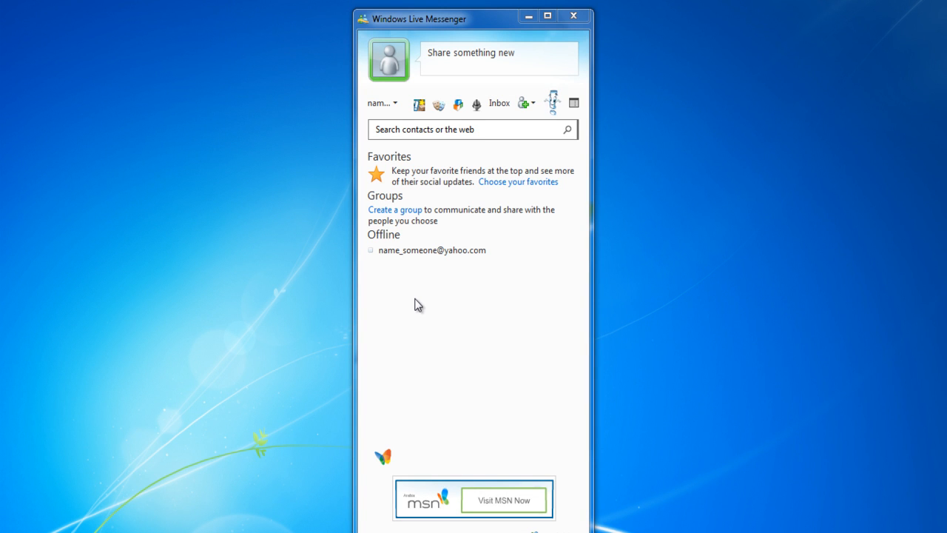
mouse_move(553, 102)
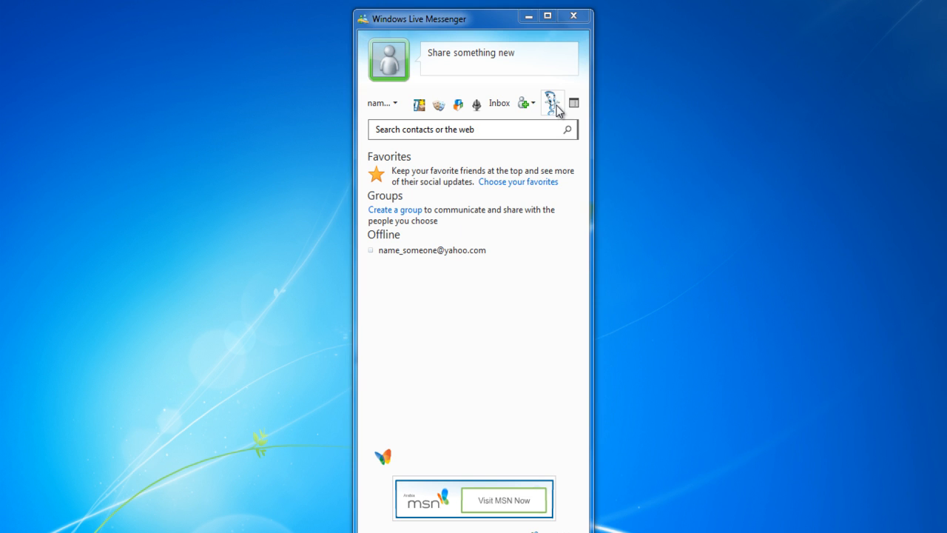
Switch off the Messenger Plus! animated icon via Disable Animated Icon.
click(552, 103)
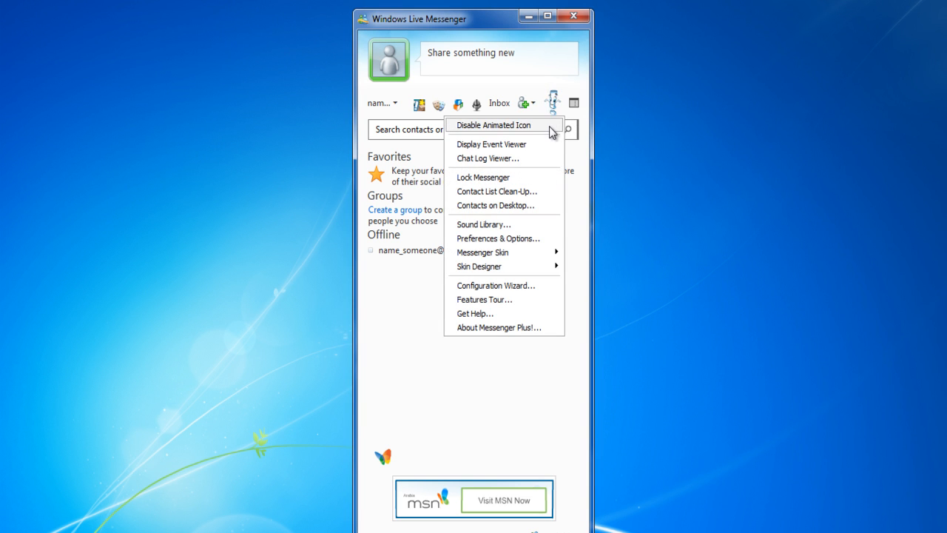
click(494, 124)
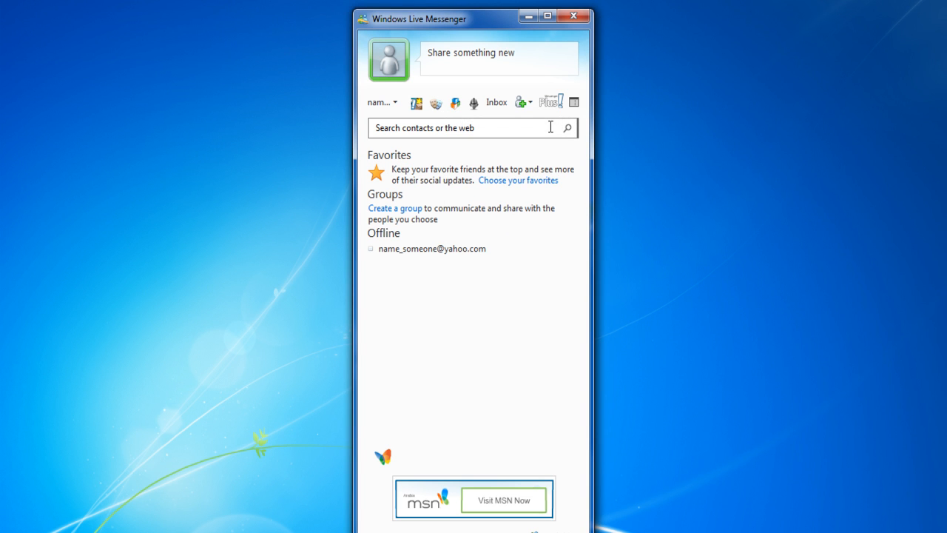
mouse_move(551, 102)
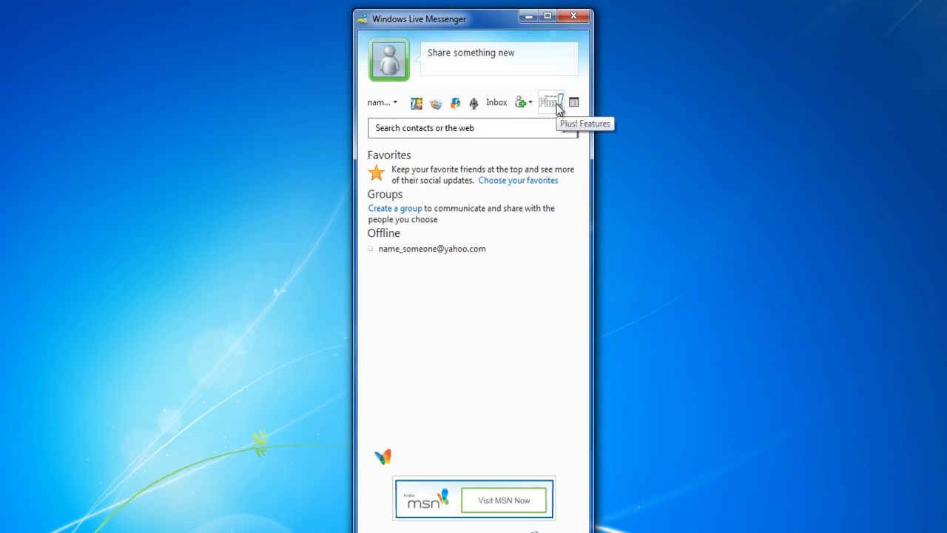
click(550, 101)
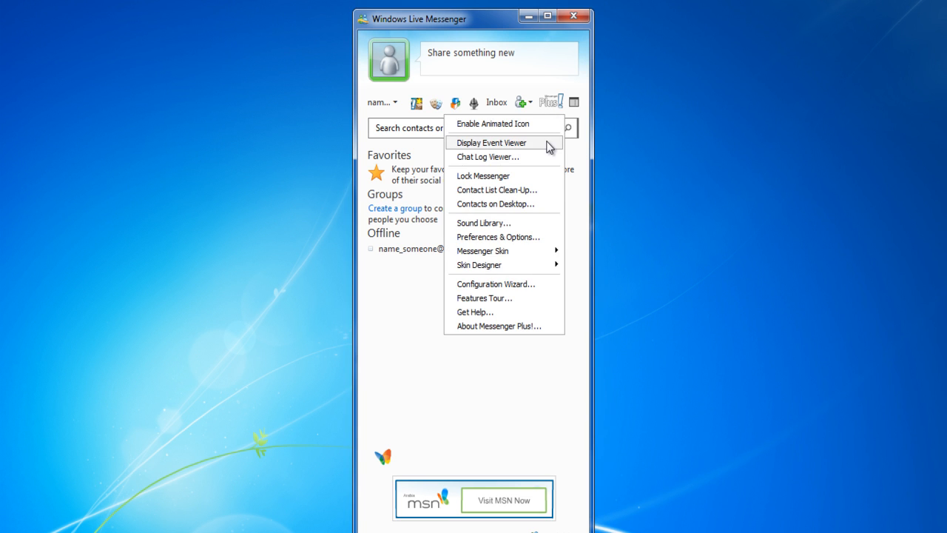
click(491, 142)
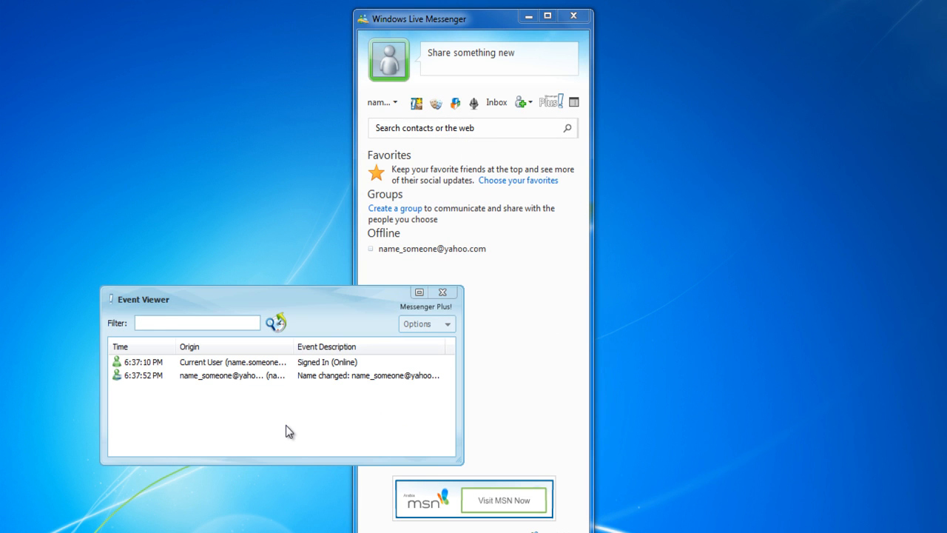
mouse_move(398, 367)
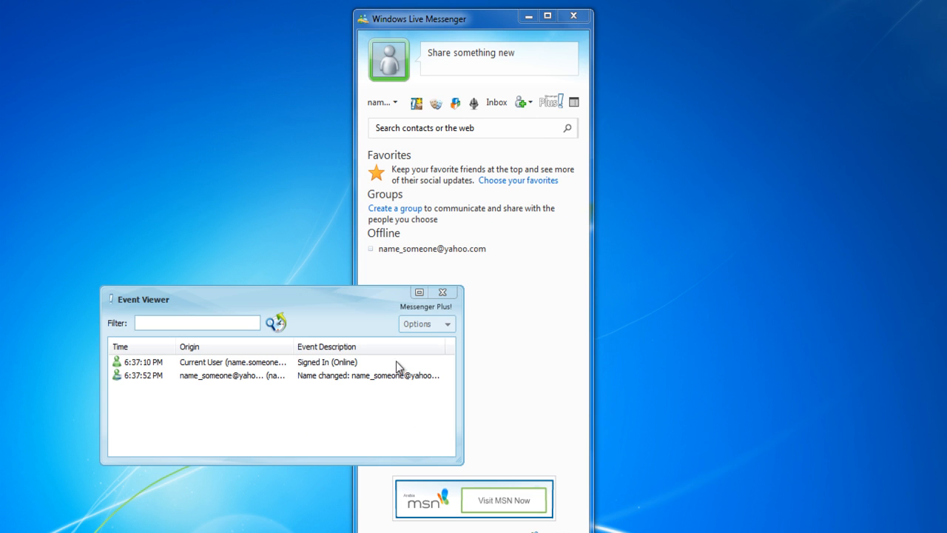
click(443, 291)
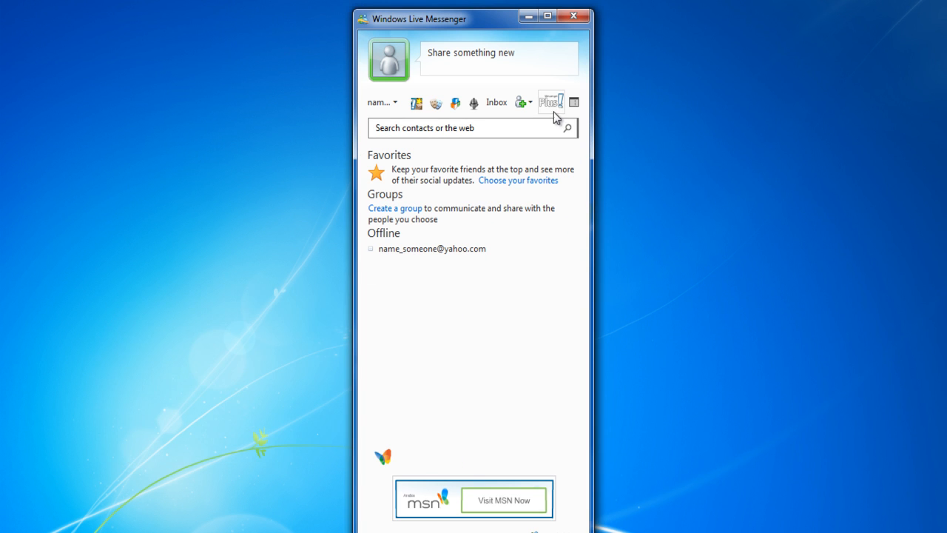
View the December 2011 chat log under the Online account folder, then close Log Viewer.
click(550, 100)
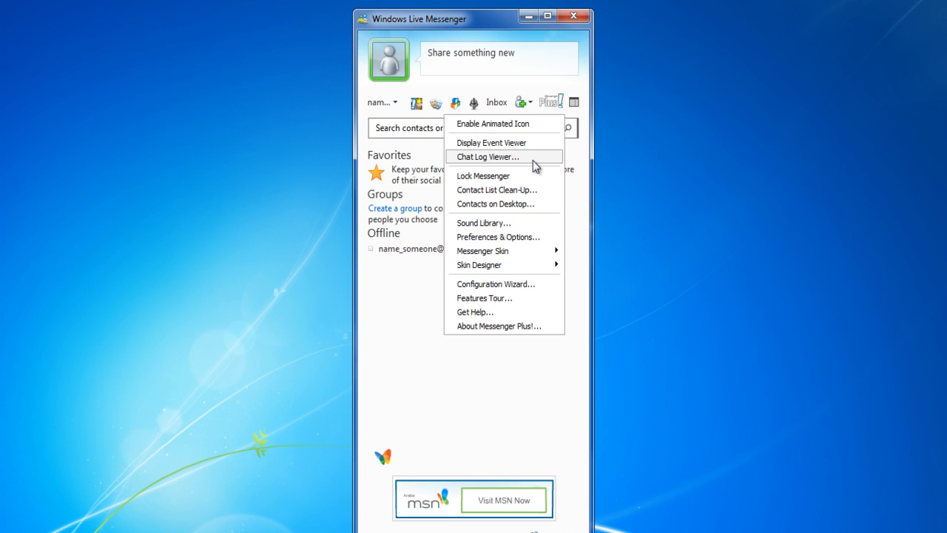
click(486, 157)
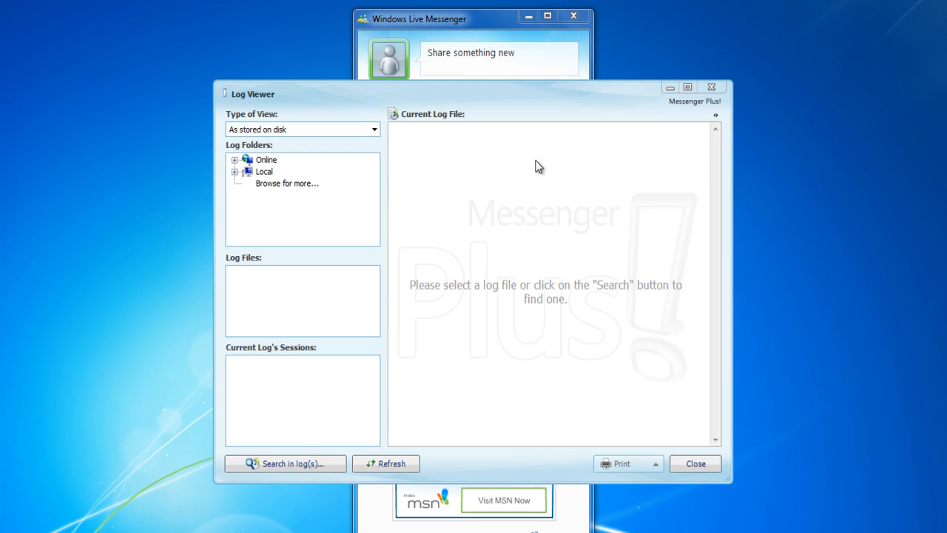
click(236, 159)
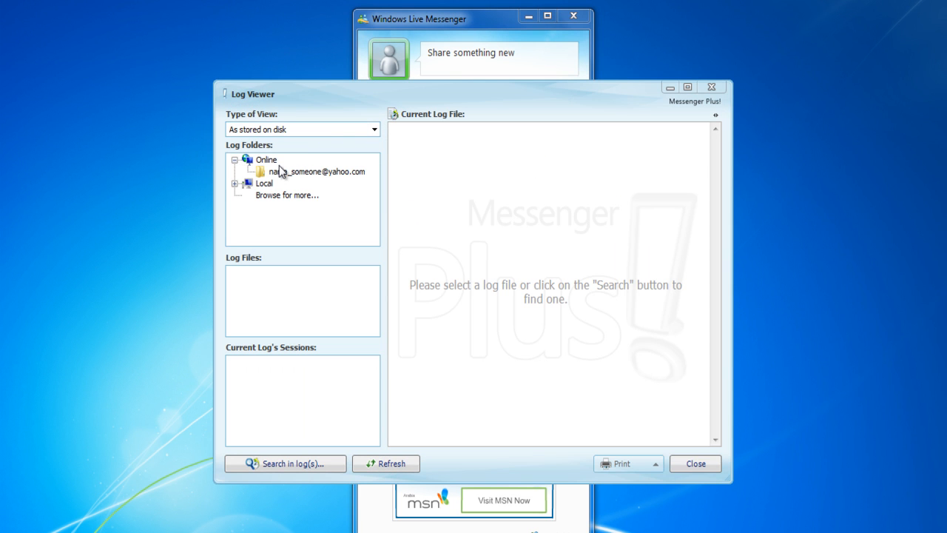
click(317, 172)
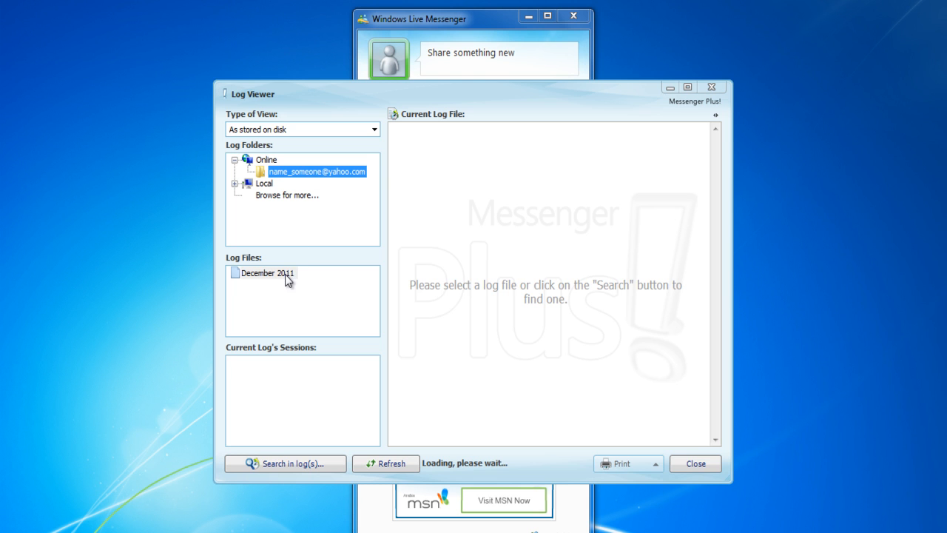
click(266, 273)
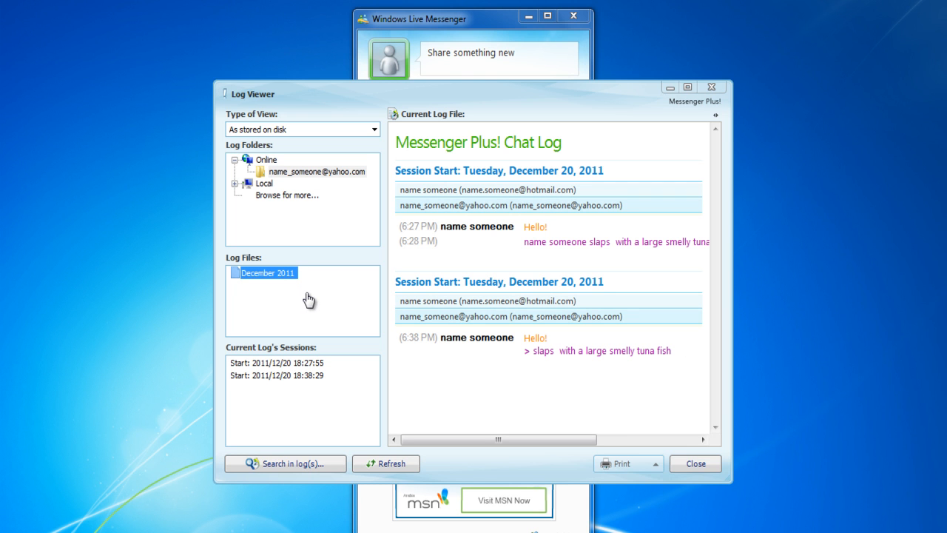
mouse_move(482, 387)
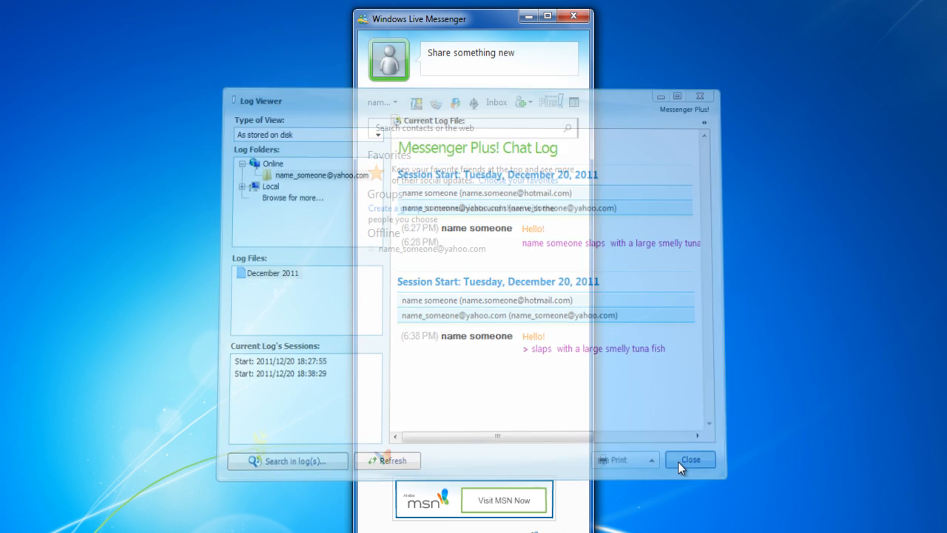
click(690, 458)
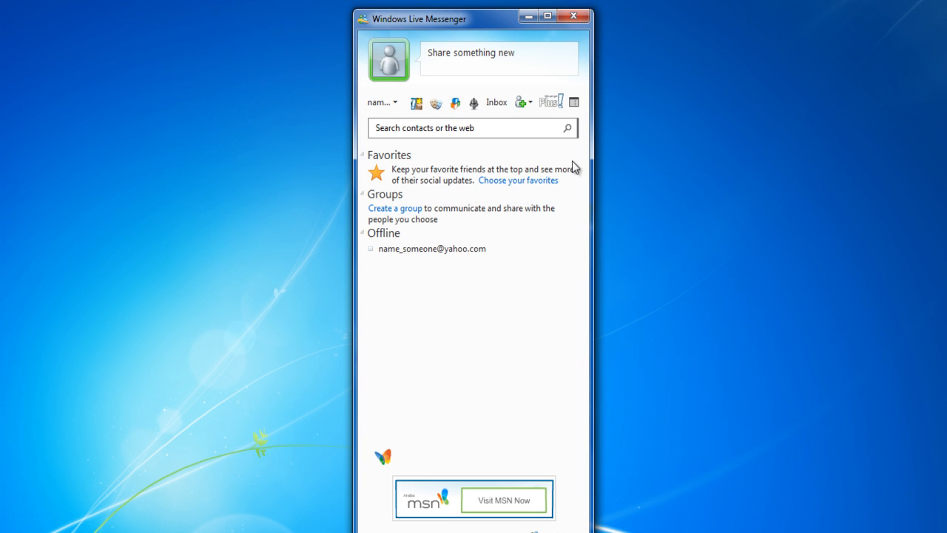
Delete the first contact through Contact List Clean-Up and confirm the removal.
click(550, 101)
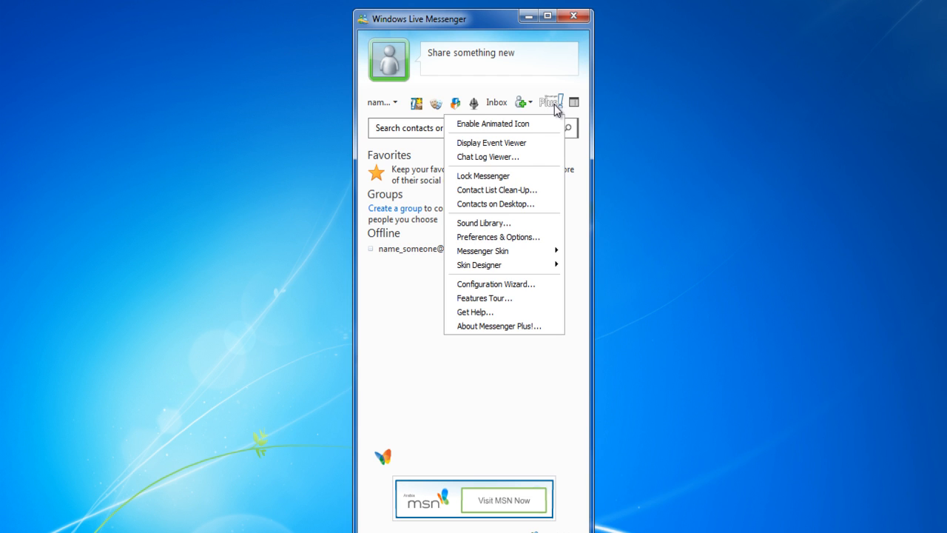
click(497, 189)
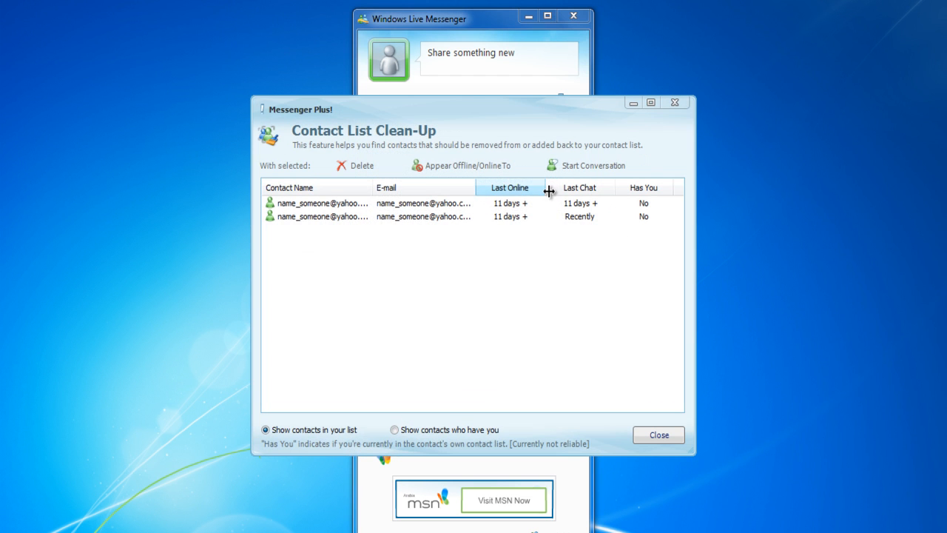
click(323, 203)
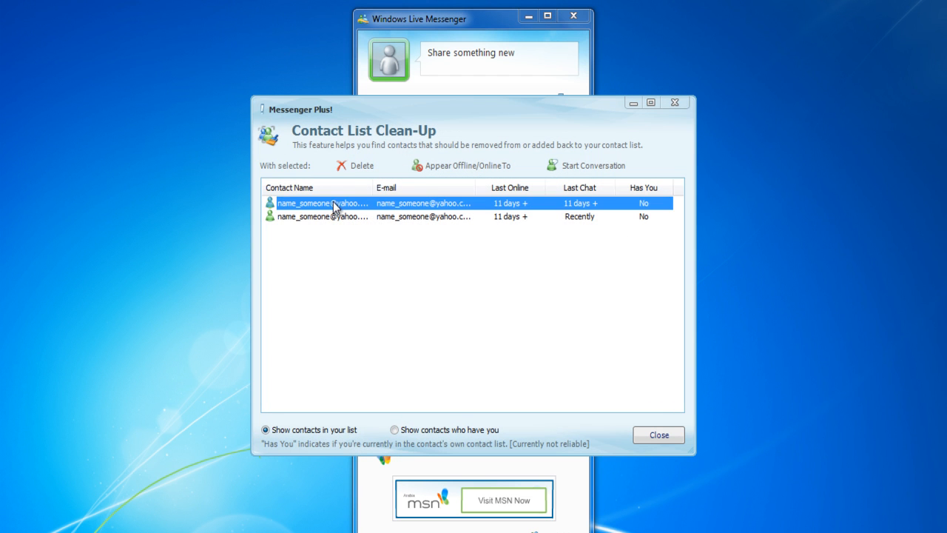
mouse_move(363, 166)
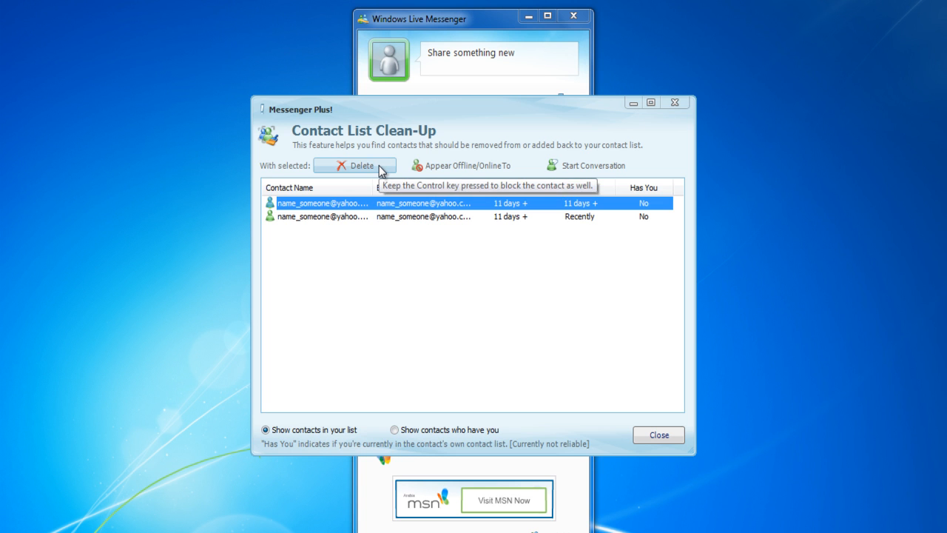
click(355, 166)
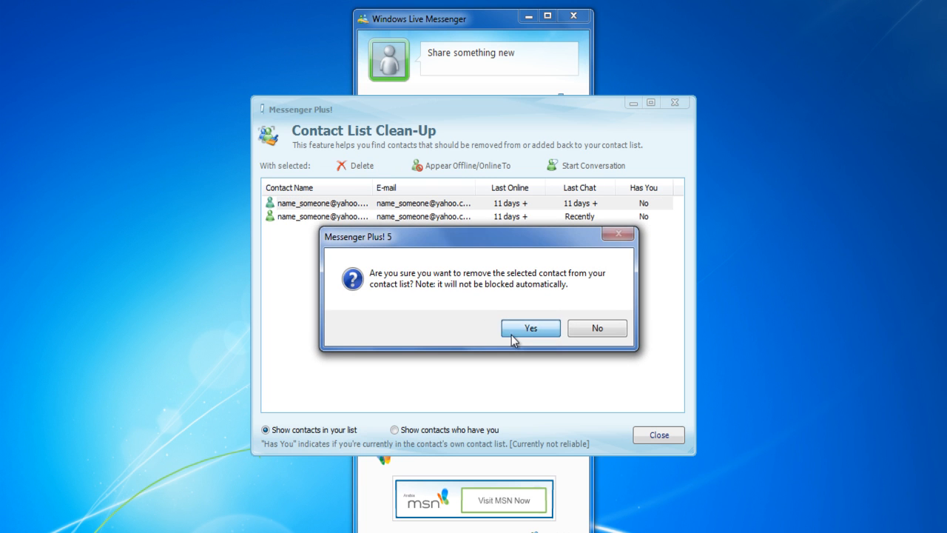
click(530, 329)
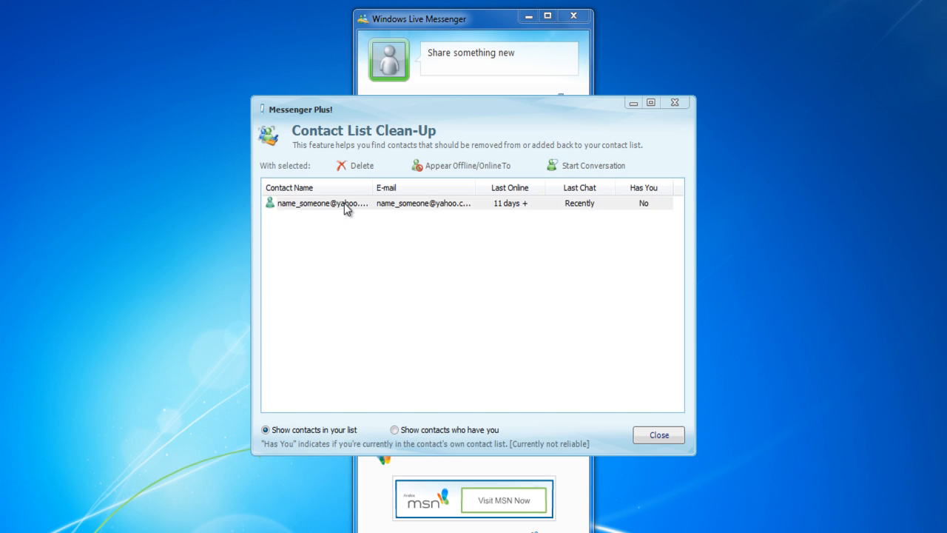
Set Appear Offline to the remaining contact and close the clean-up tool.
click(323, 202)
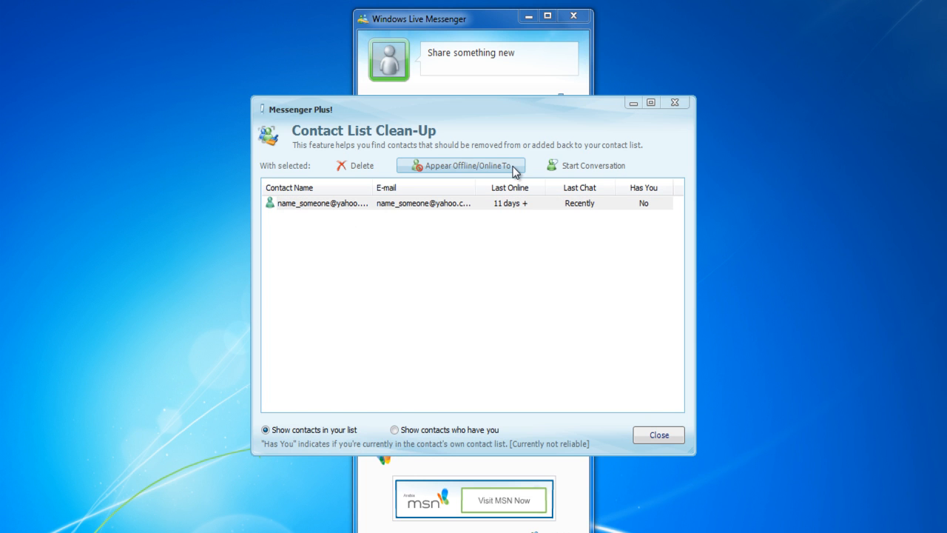
mouse_move(488, 260)
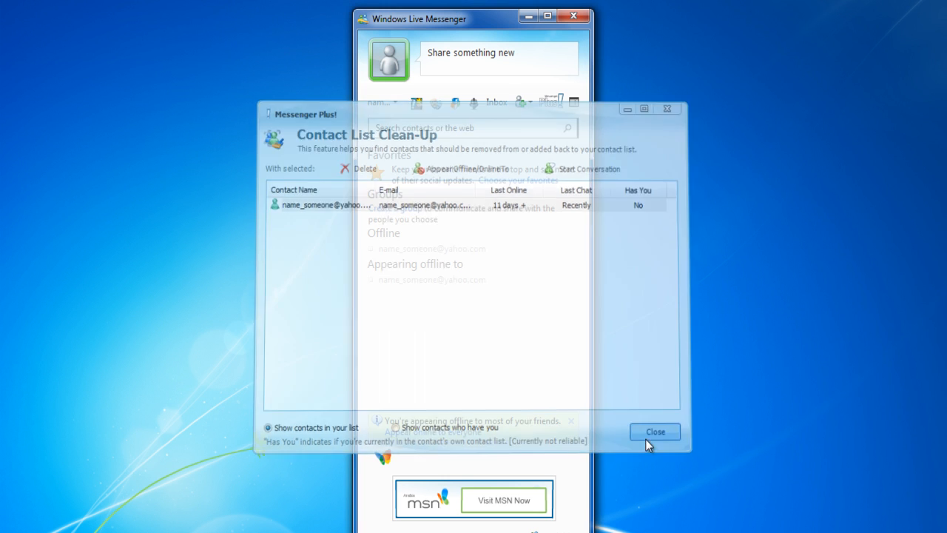
click(654, 432)
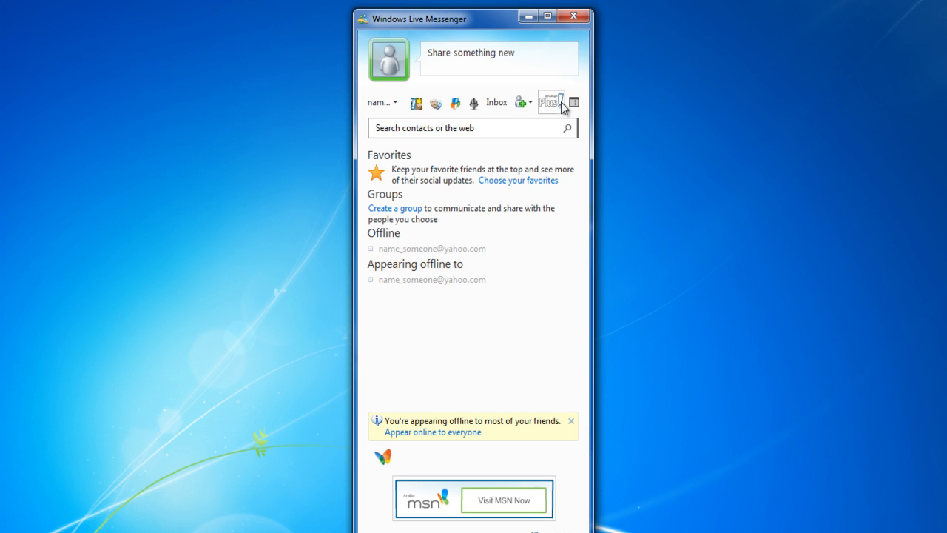
Select the Mac OS X Snow Leopard 1.0 skin and restart Messenger to apply it.
click(551, 102)
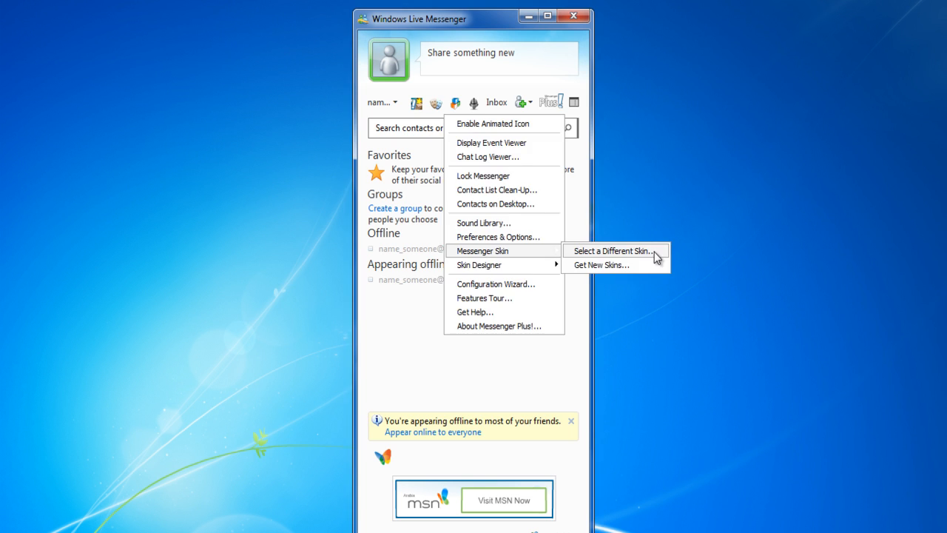
click(612, 250)
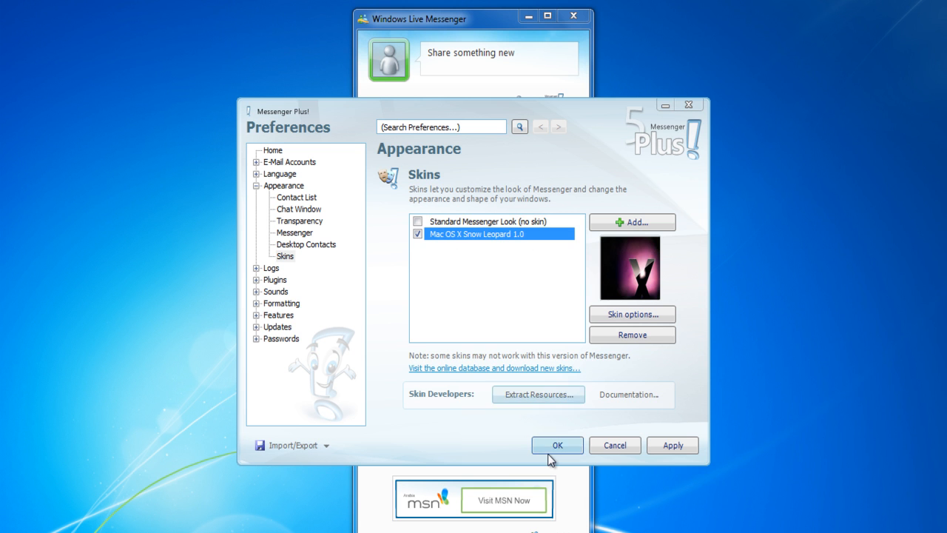
click(556, 444)
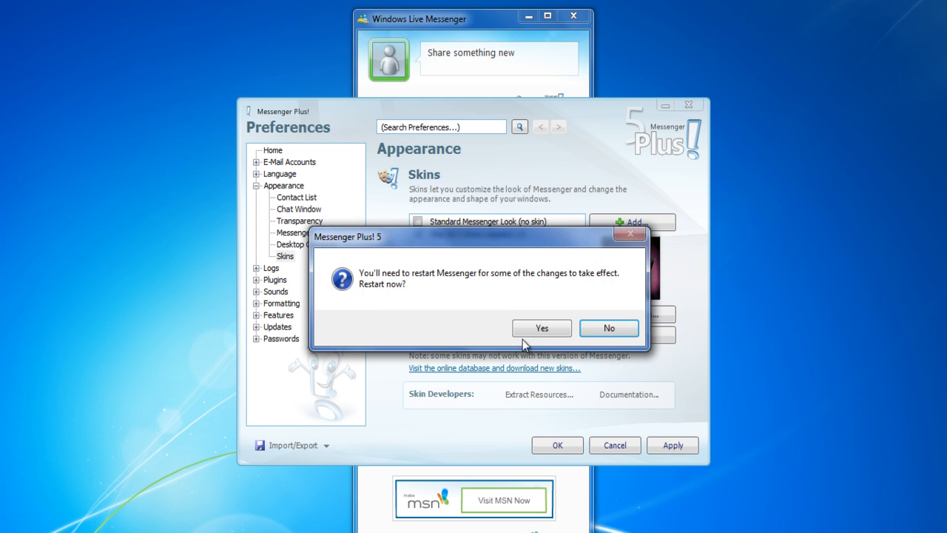
click(541, 329)
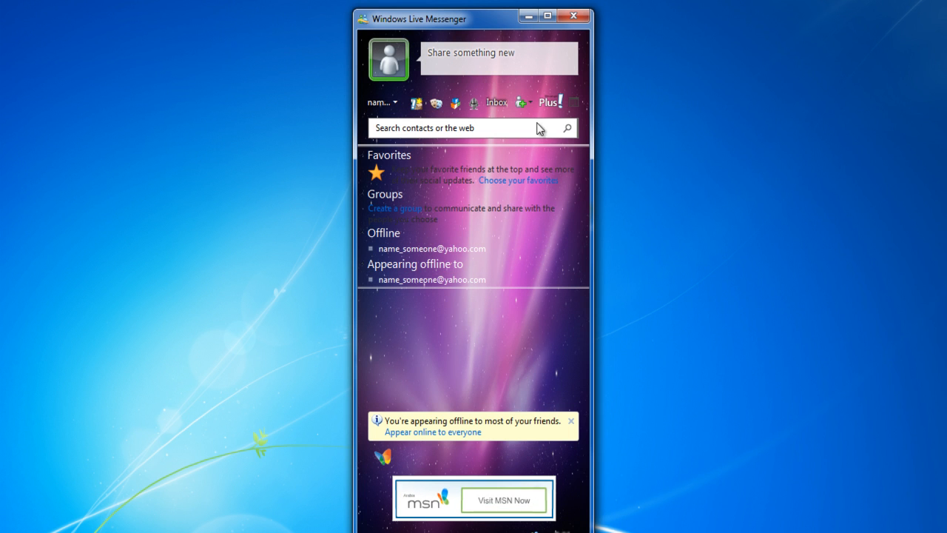
Launch the Easy Skin Creator wizard and move past its welcome page.
click(548, 102)
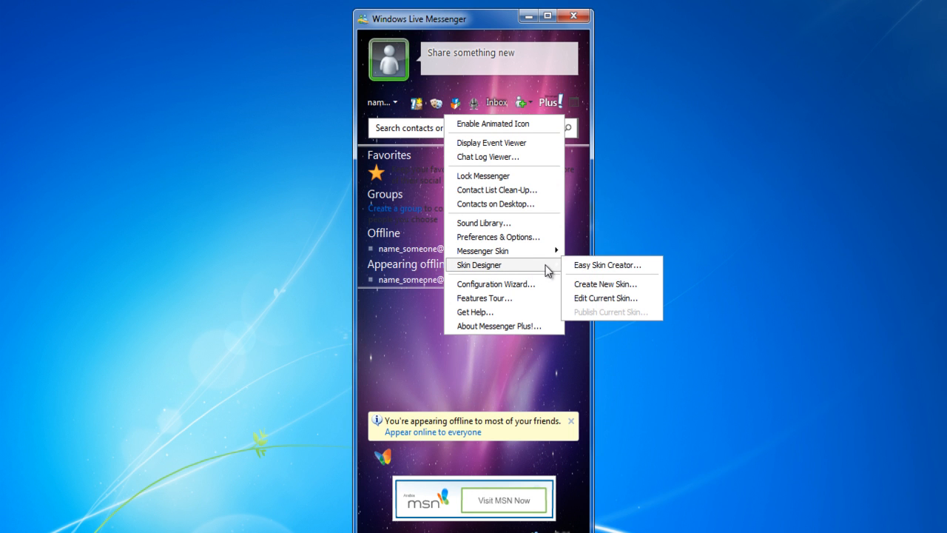
click(648, 272)
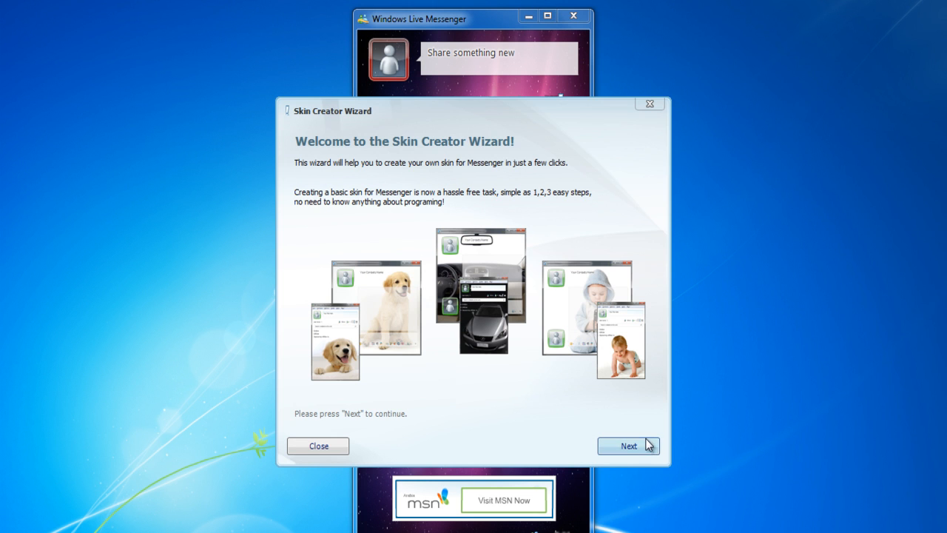
click(627, 446)
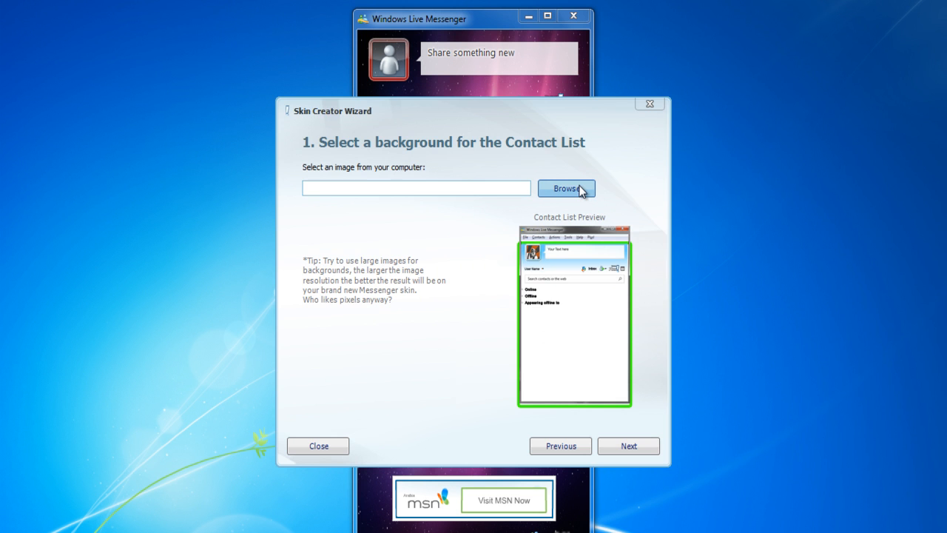
Choose Chrysanthemum.jpg as the contact list background and continue.
click(565, 188)
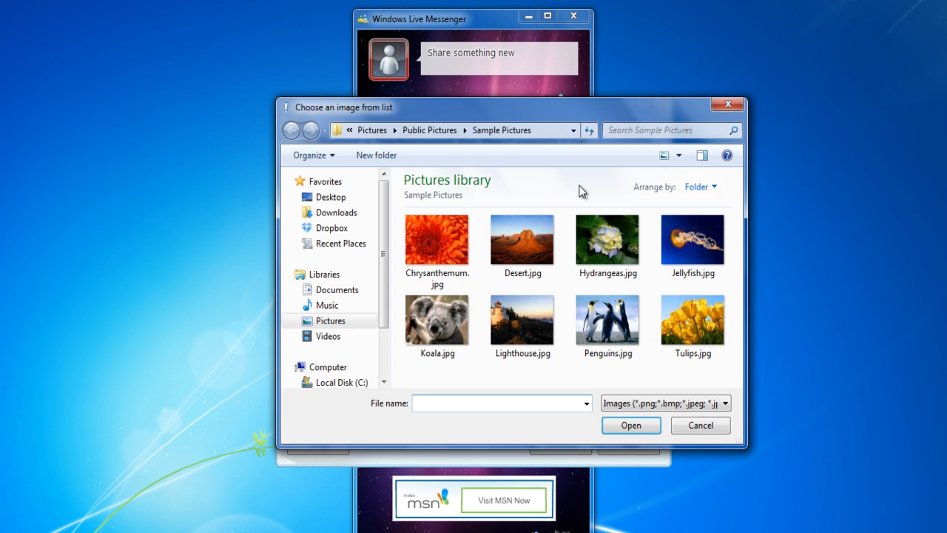
click(438, 240)
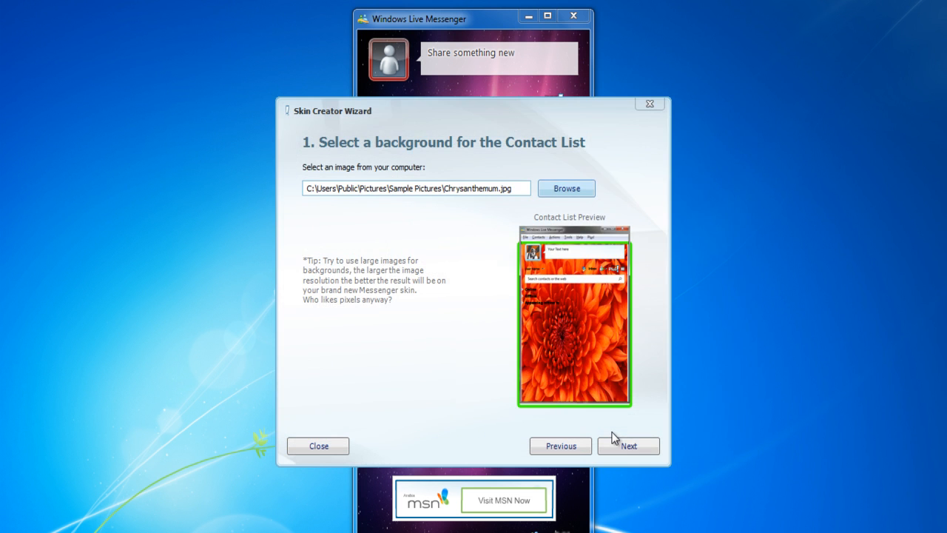
click(627, 445)
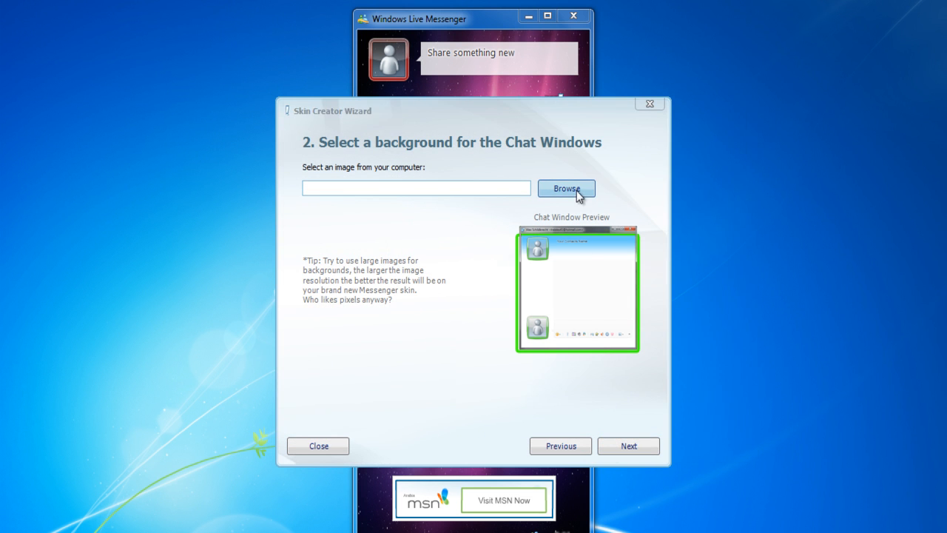
Choose Hydrangeas.jpg as the chat window background and continue to text colour.
click(565, 188)
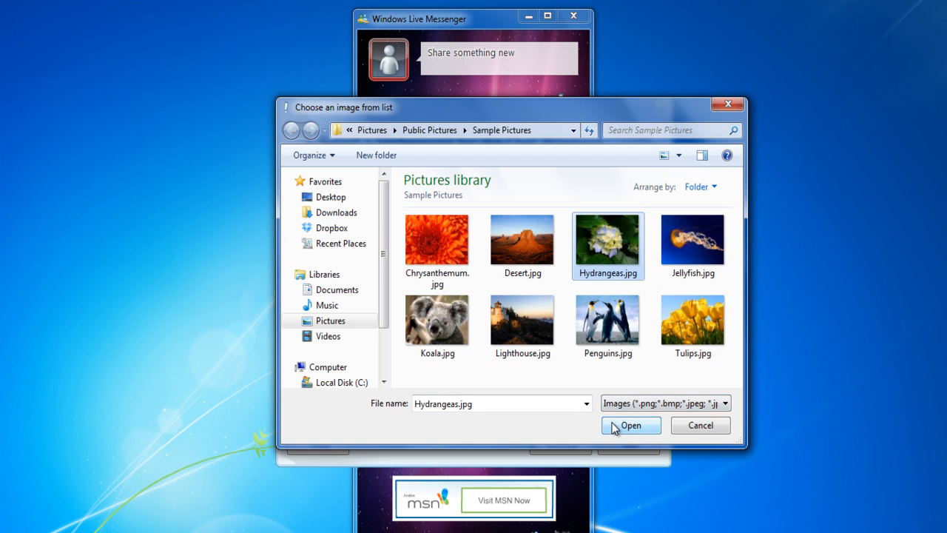
click(630, 425)
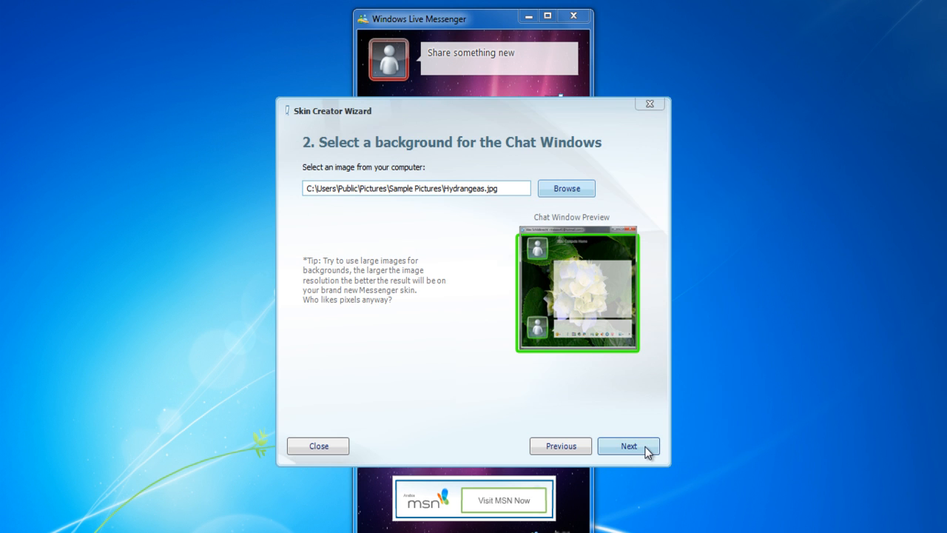
click(627, 446)
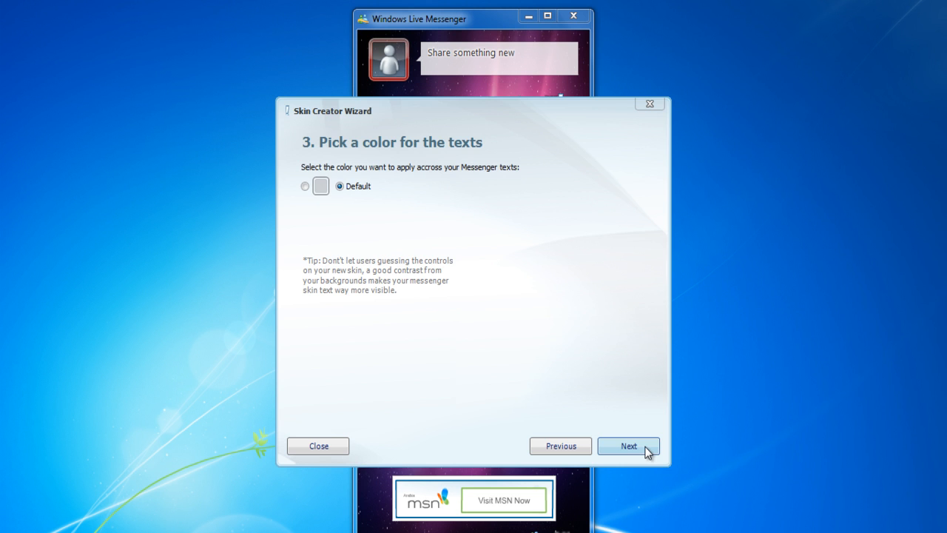
Keep the default text colour, name the skin 'My Custom Skin' and finish with restart.
click(628, 445)
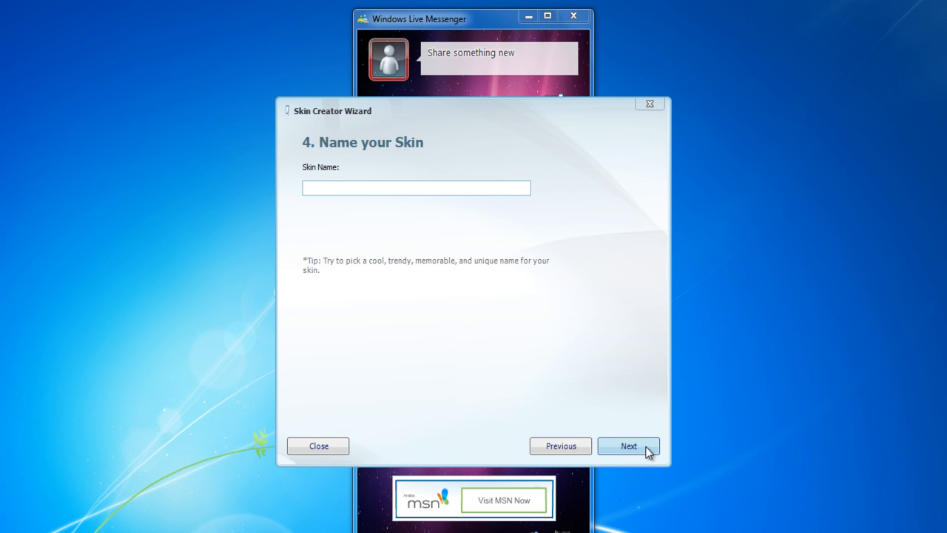
text(My Custom Skin)
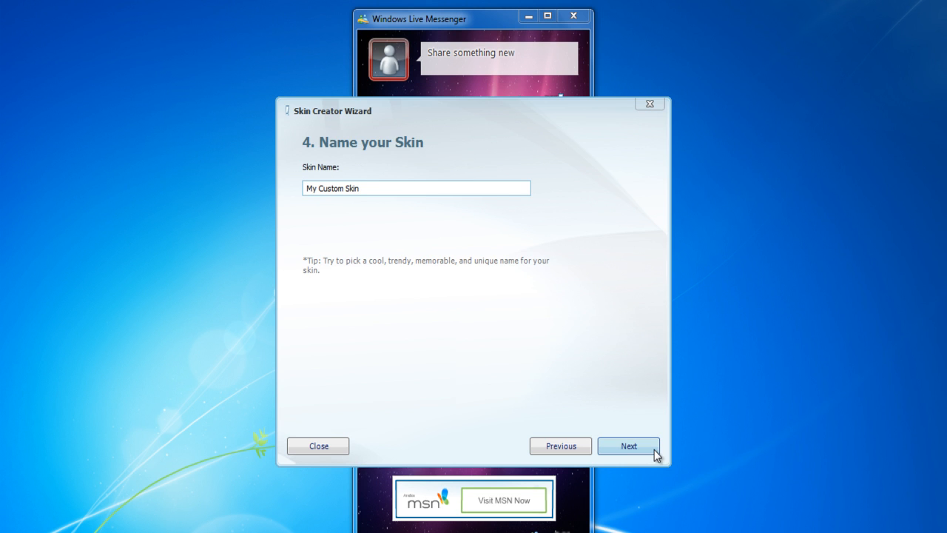
click(628, 445)
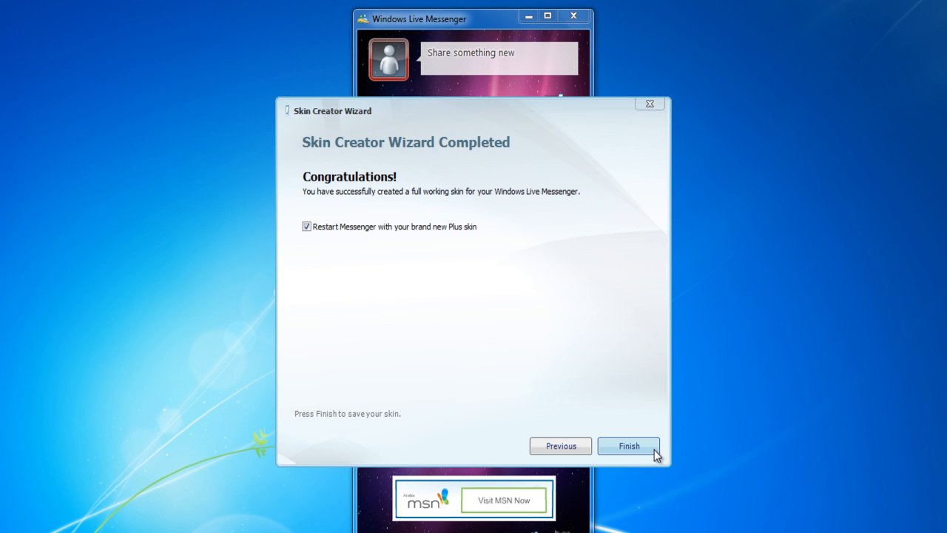
click(627, 446)
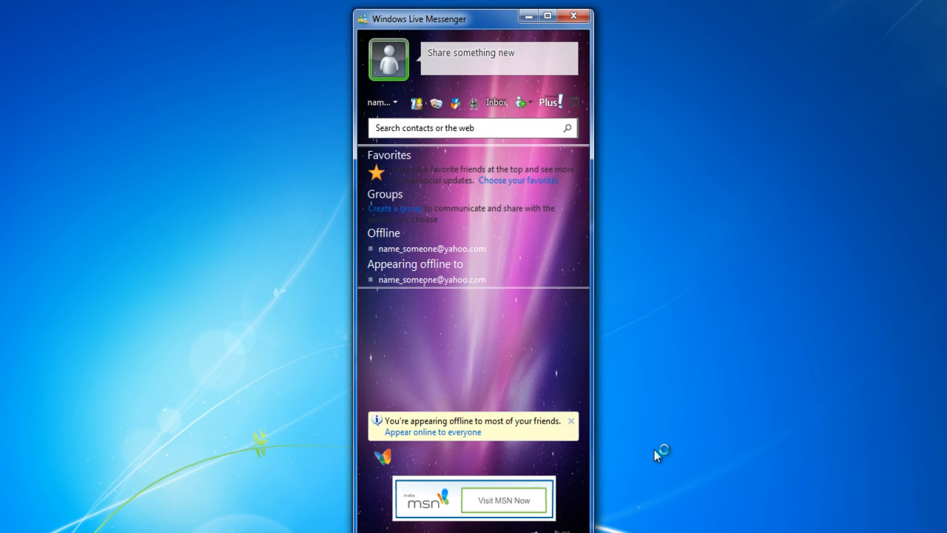